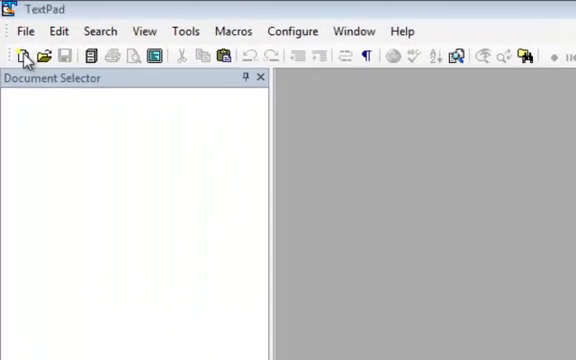
Start a new blank TextPad document and bring up the File menu for saving it
left_click(24, 56)
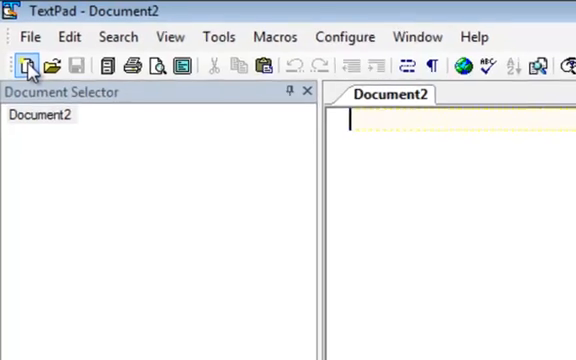
left_click(32, 36)
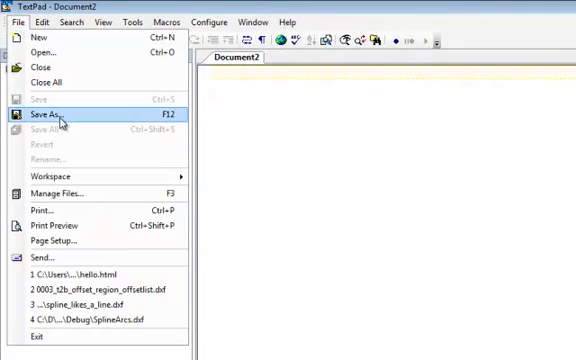
Save the blank document as helloworld.php in the WAMP www folder on drive C
left_click(56, 122)
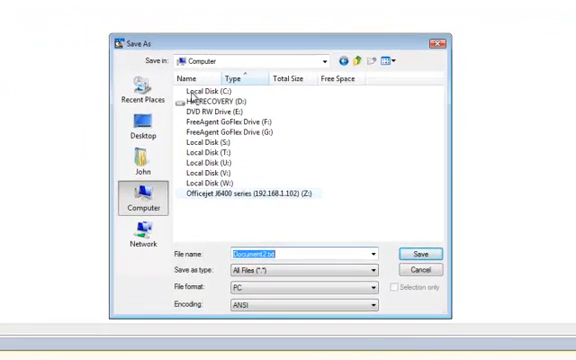
double_click(202, 92)
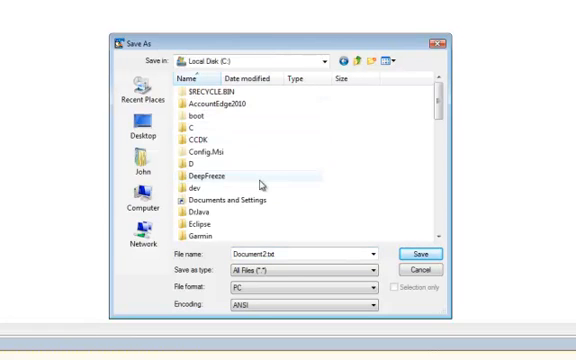
scroll("down", 3)
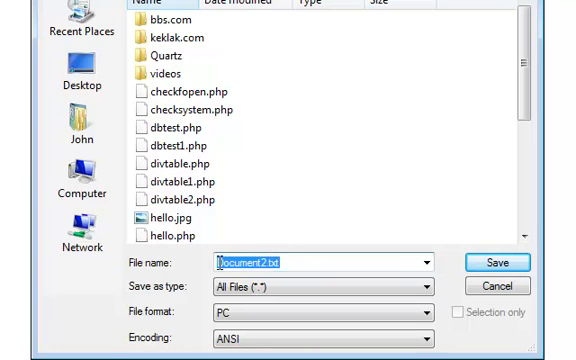
type("helloworld.php")
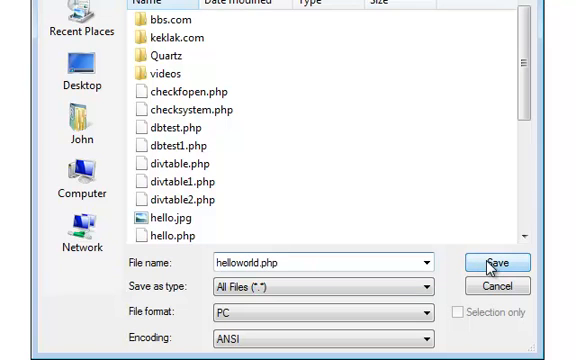
left_click(496, 264)
type("<")
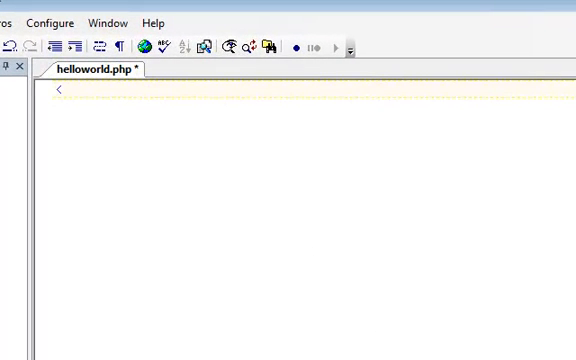
Write <?php and ?> tags with a print("...") statement between them in helloworld.php
type("?")
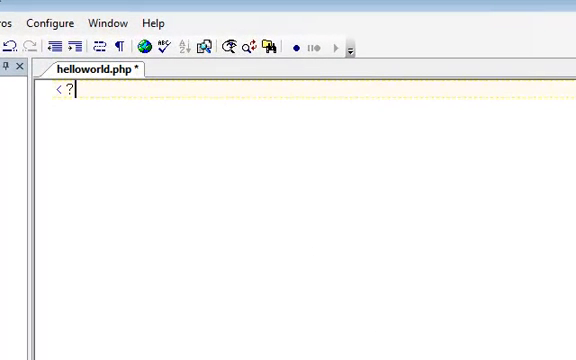
type("php")
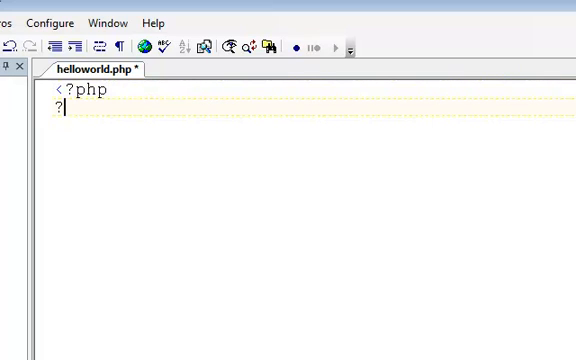
type(">")
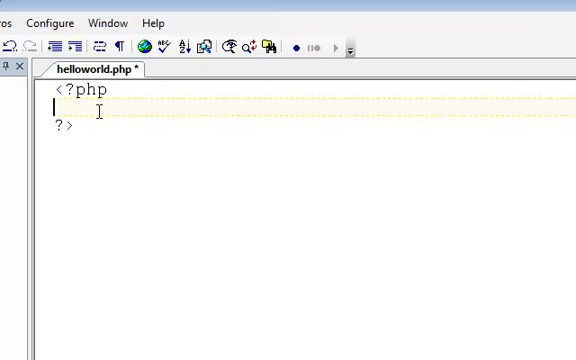
type("pi")
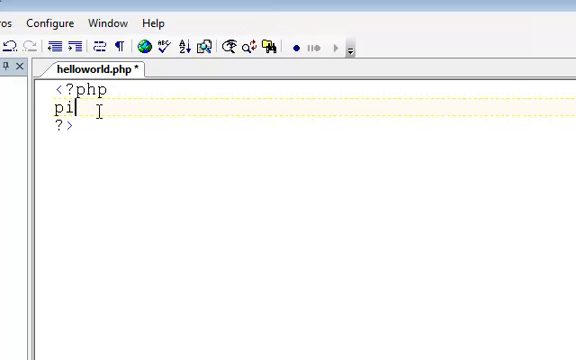
type("nt(\"")
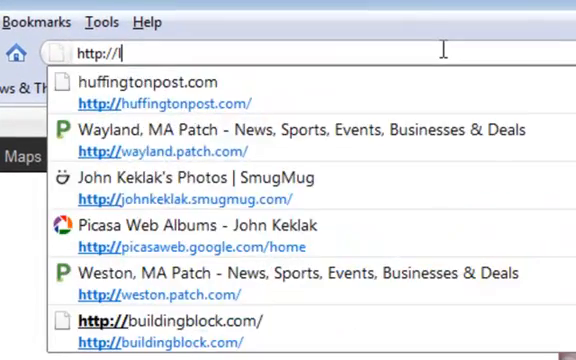
type("ocalhos")
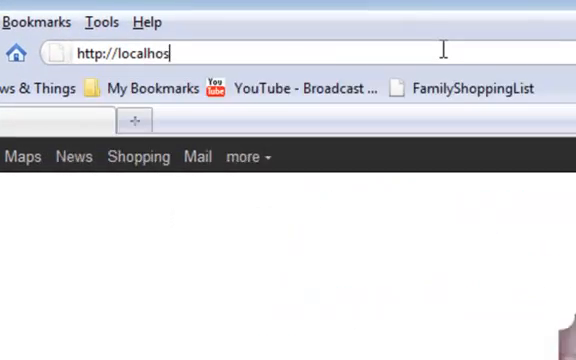
type(":81/")
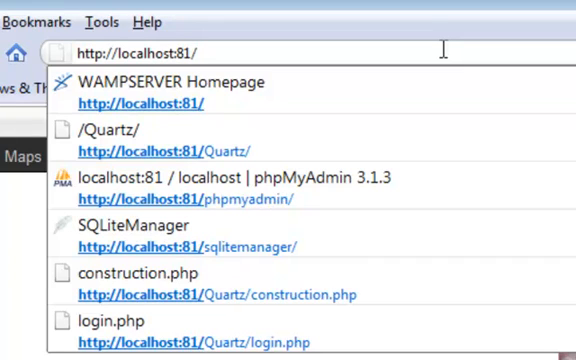
type("helloworld.php")
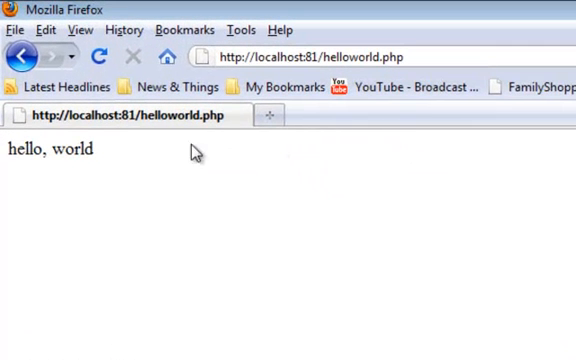
mouse_move(100, 166)
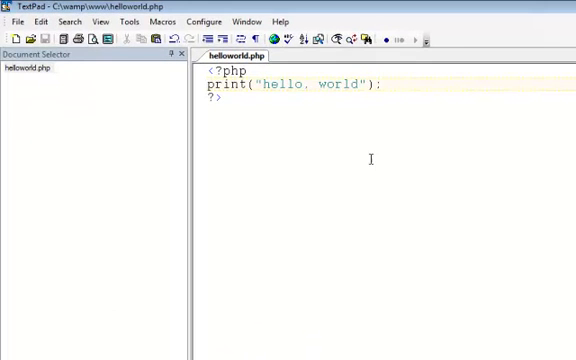
Change the printed string to "hello, world!" and save helloworld.php
type("!")
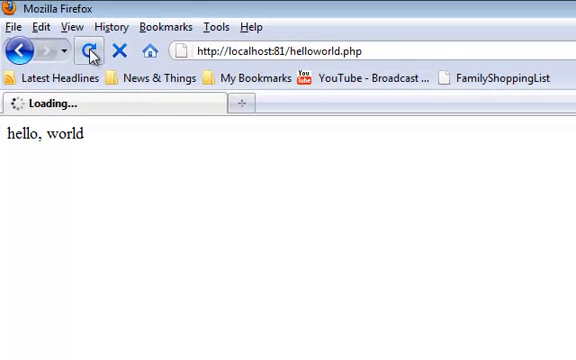
Reload localhost:81/helloworld.php so it shows hello, world!
left_click(90, 52)
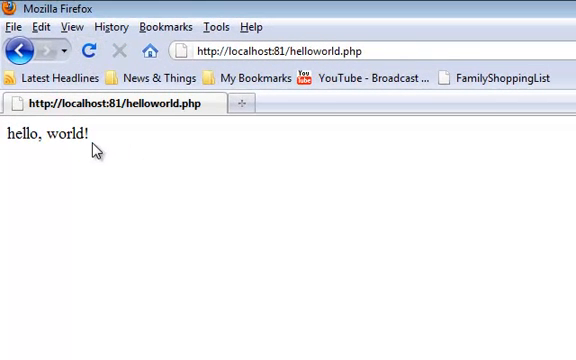